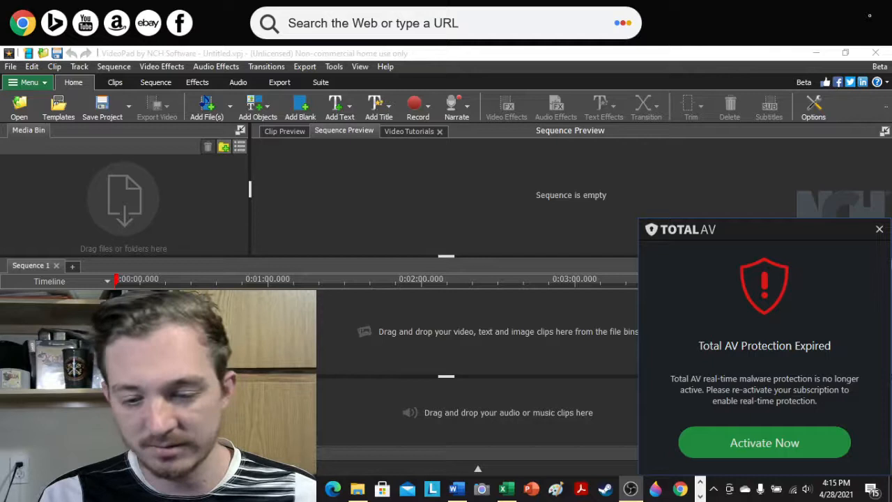
# Close the Total AV 'Protection Expired' notification covering the empty VideoPad project.
pyautogui.click(880, 228)
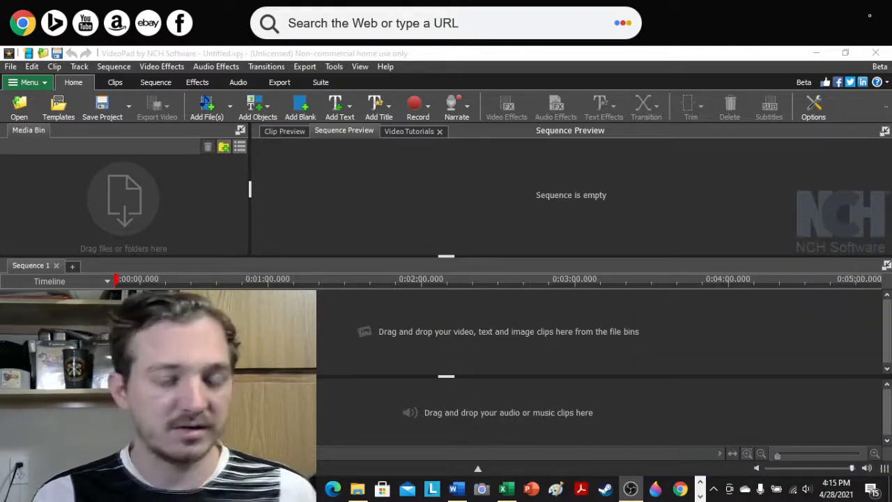